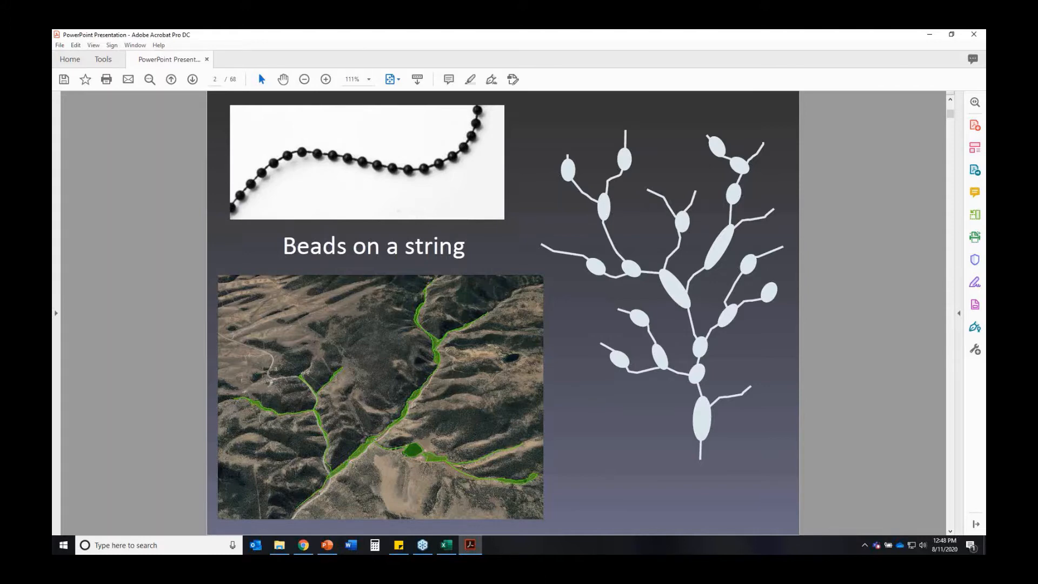
mouse_move(777, 393)
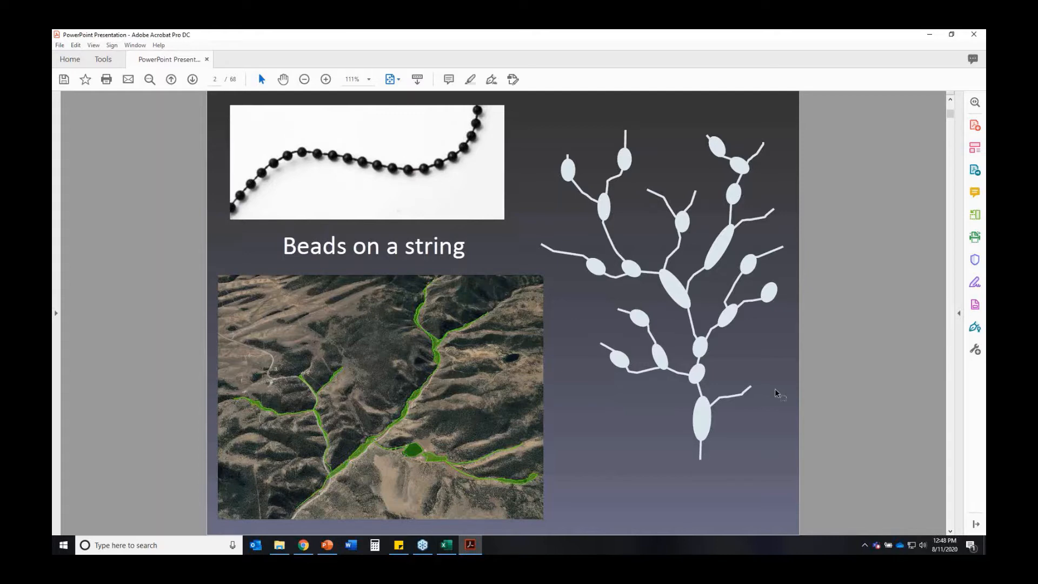
mouse_move(899, 167)
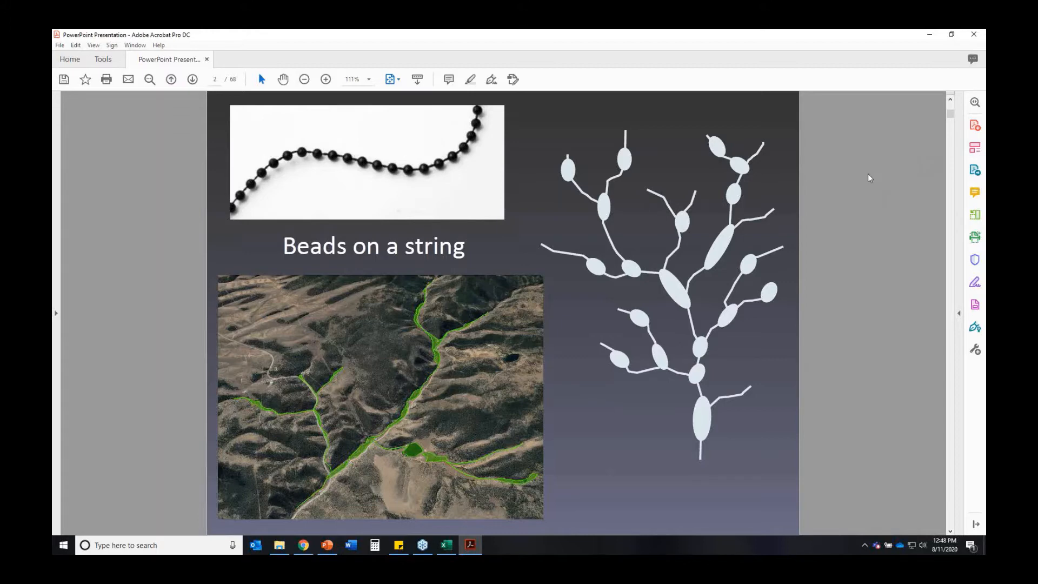
mouse_move(804, 390)
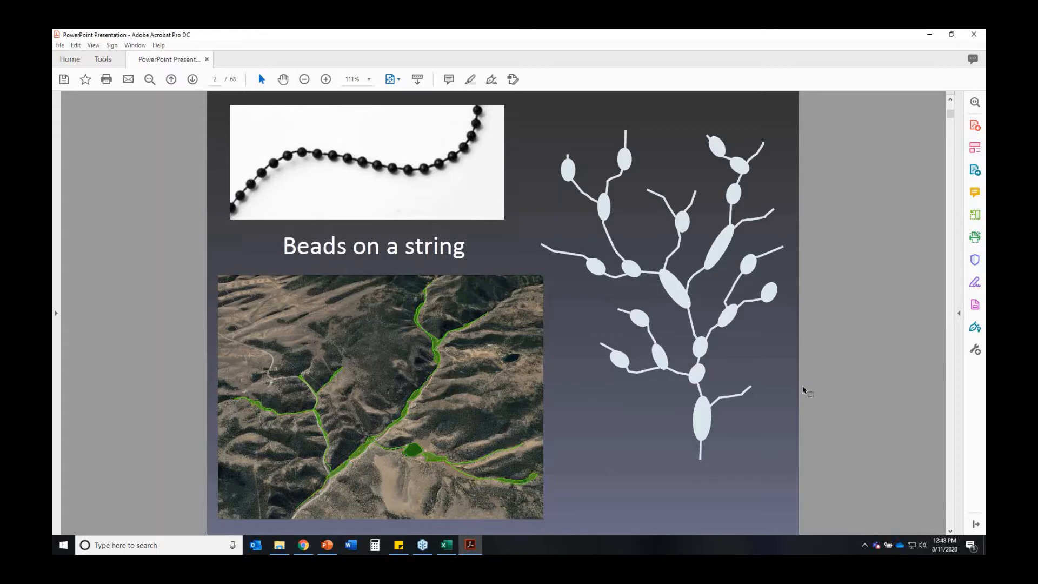
mouse_move(811, 276)
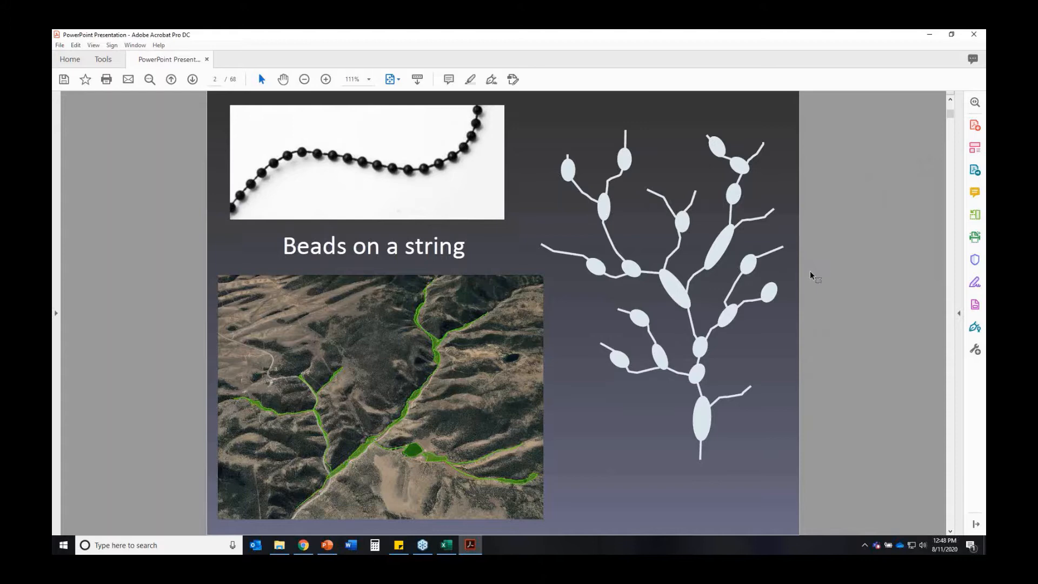
mouse_move(813, 284)
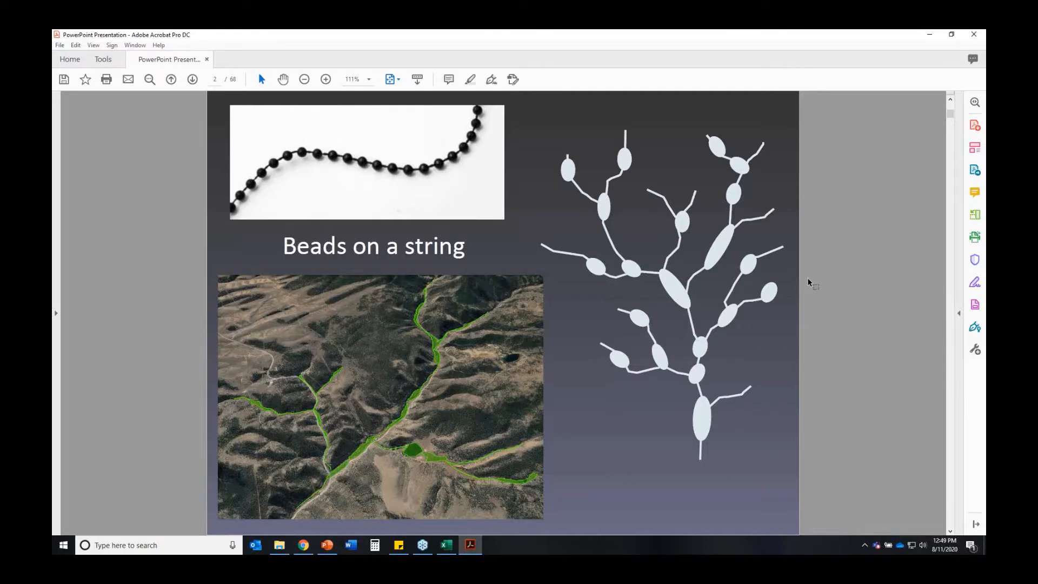
mouse_move(711, 300)
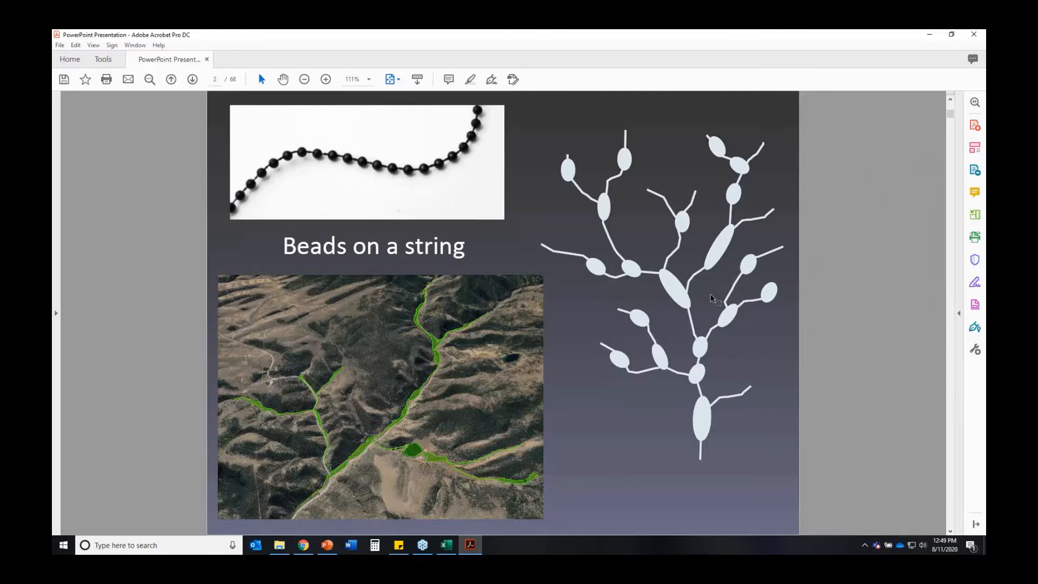
mouse_move(559, 460)
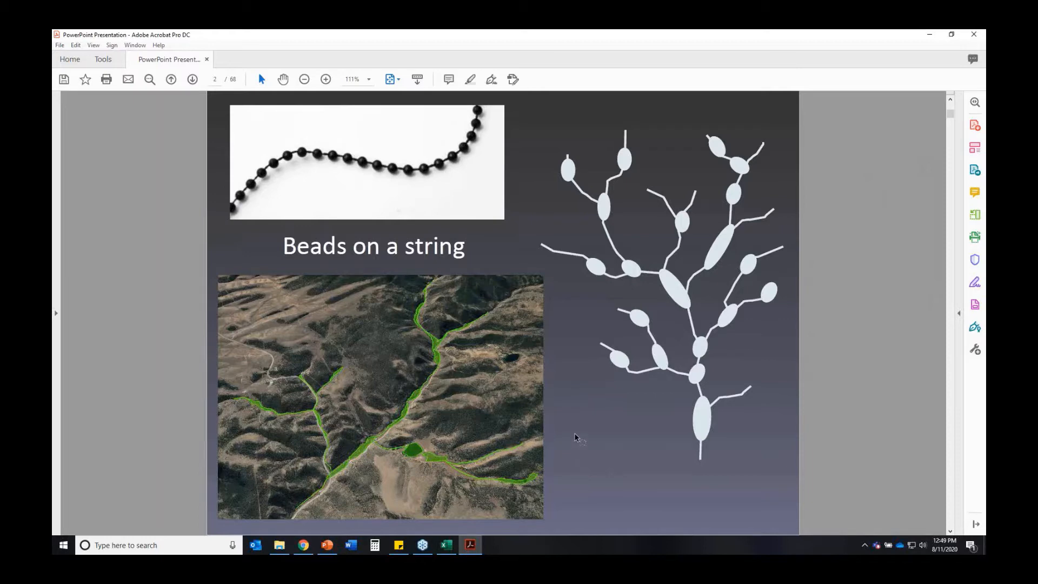
mouse_move(577, 434)
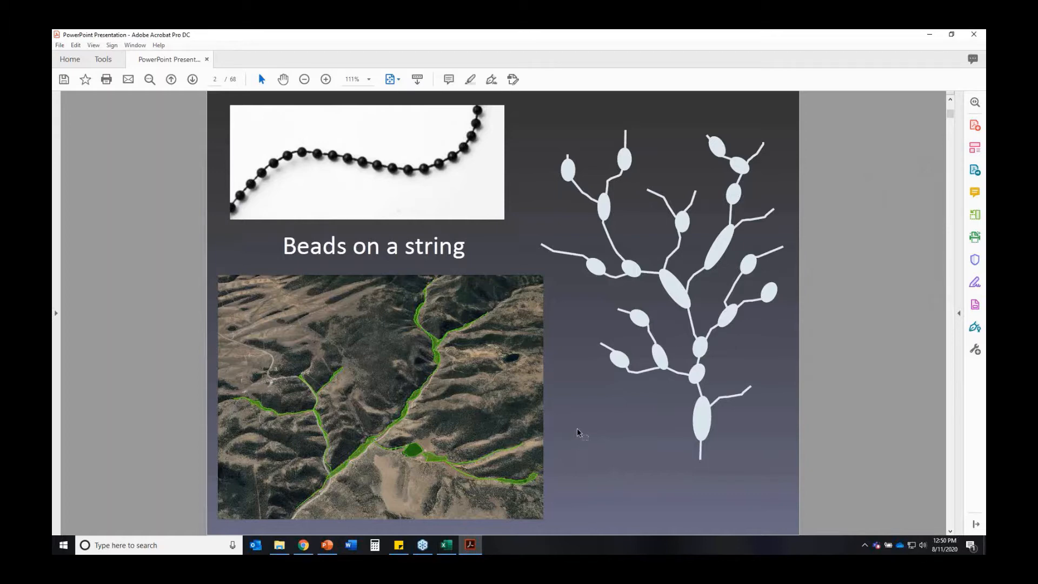
mouse_move(606, 415)
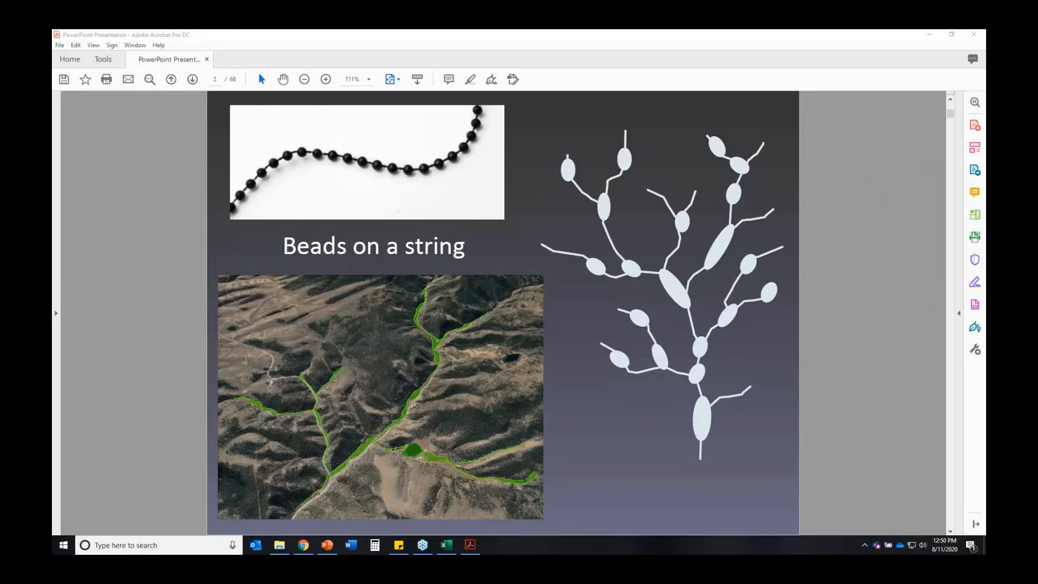
mouse_move(841, 228)
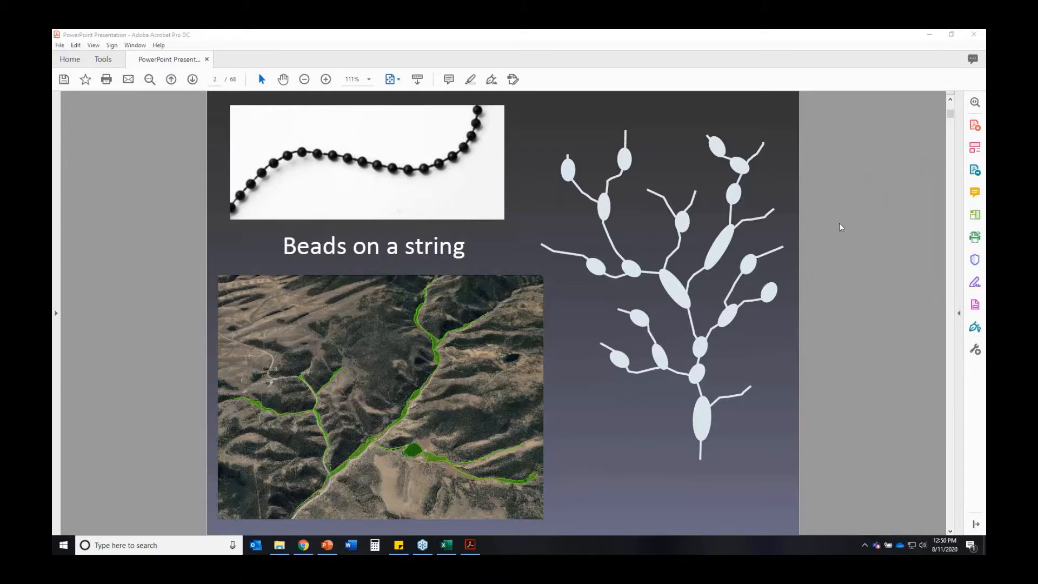
mouse_move(833, 221)
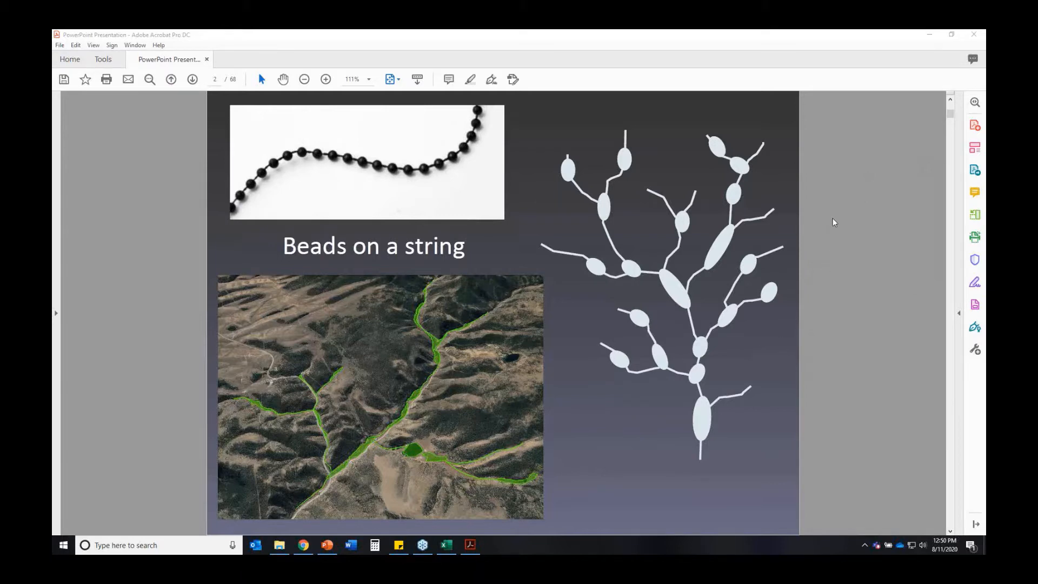
mouse_move(837, 211)
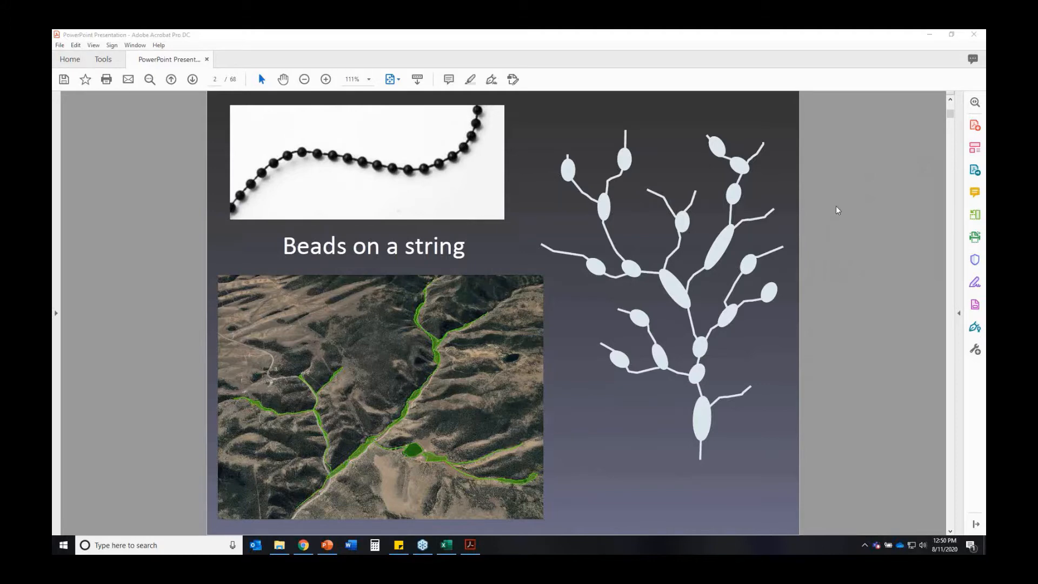
mouse_move(897, 237)
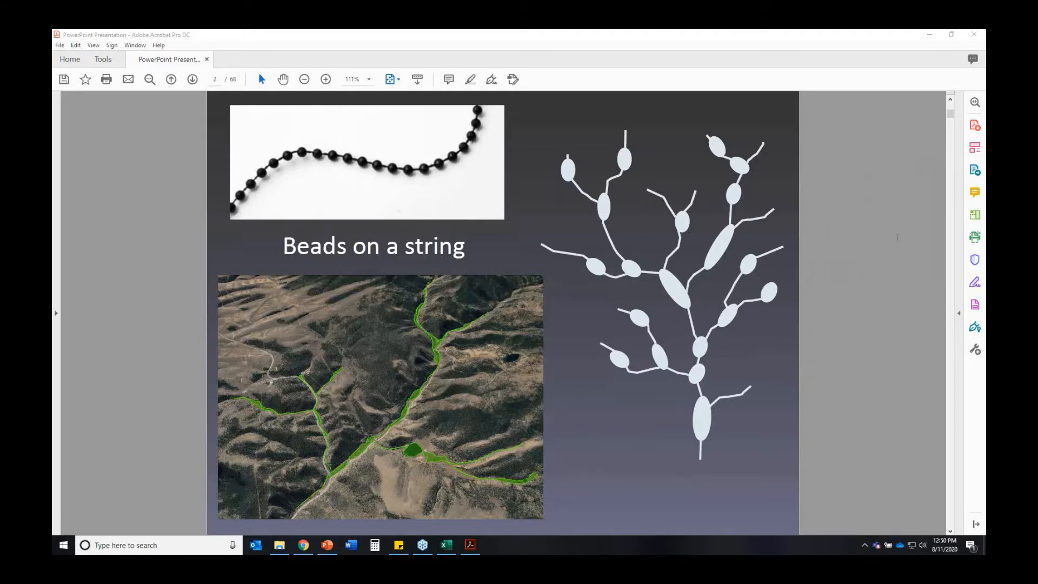
mouse_move(922, 147)
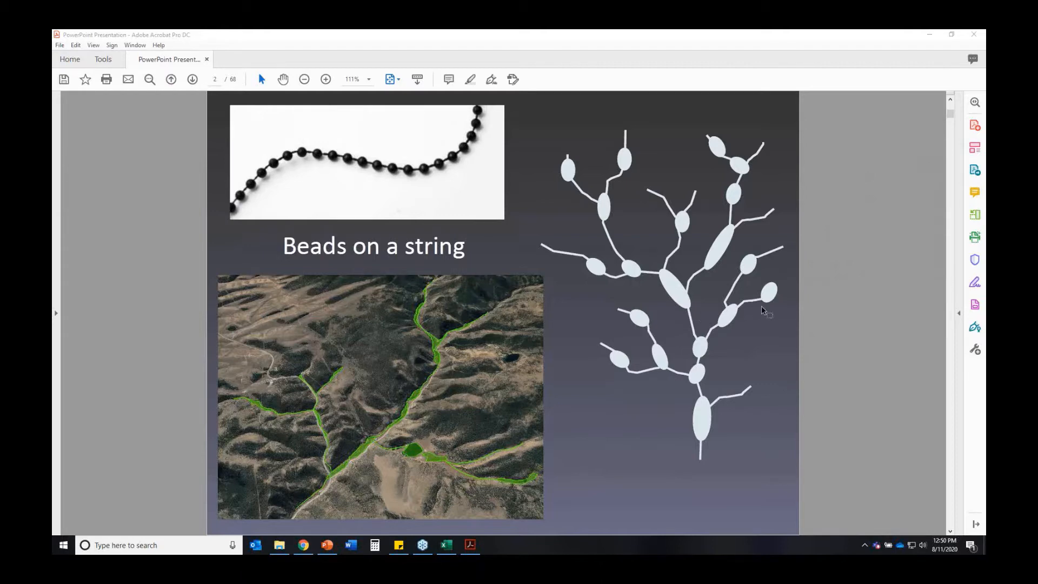
mouse_move(785, 268)
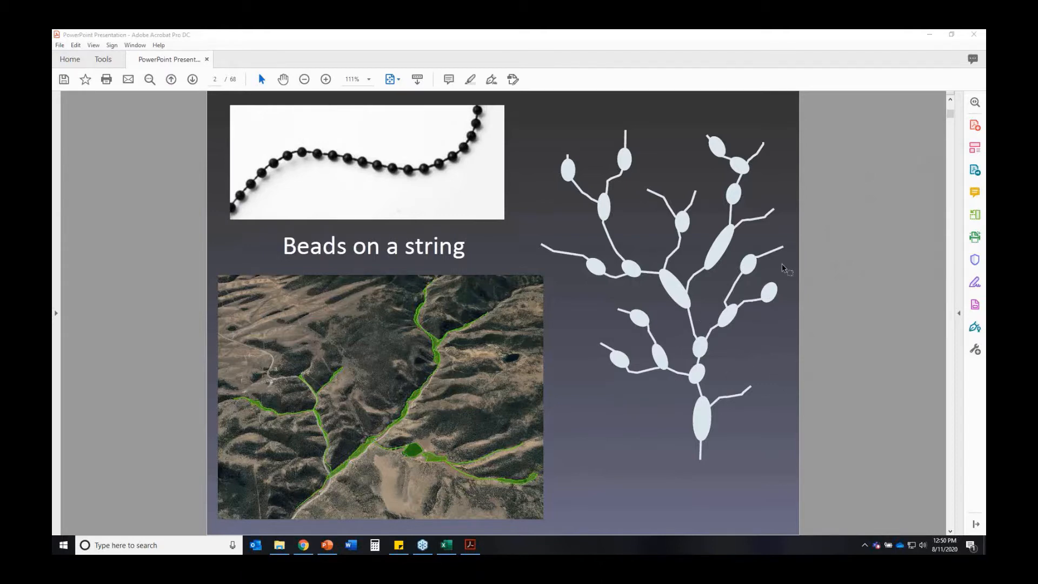
mouse_move(608, 451)
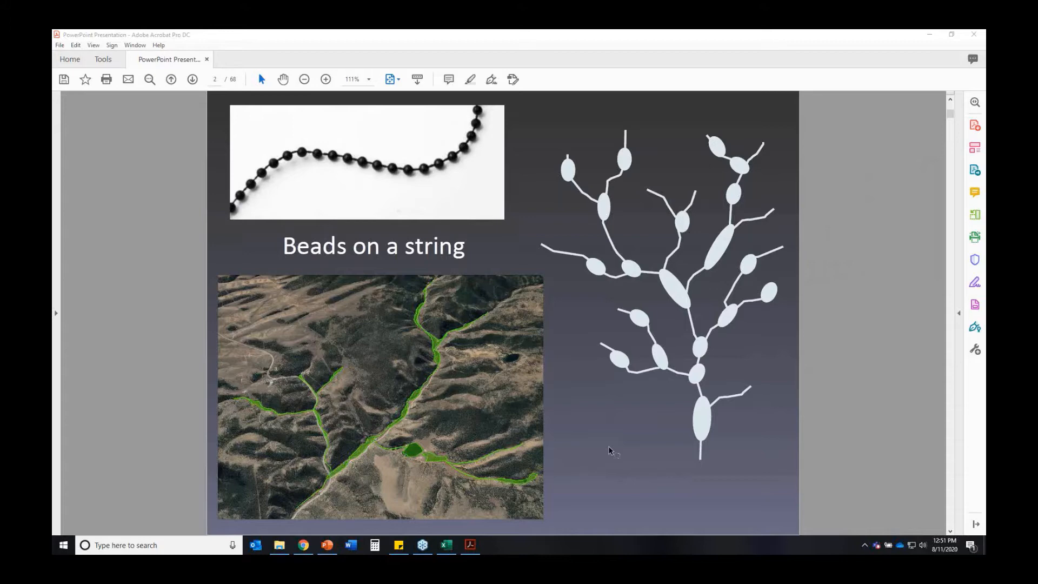
mouse_move(615, 442)
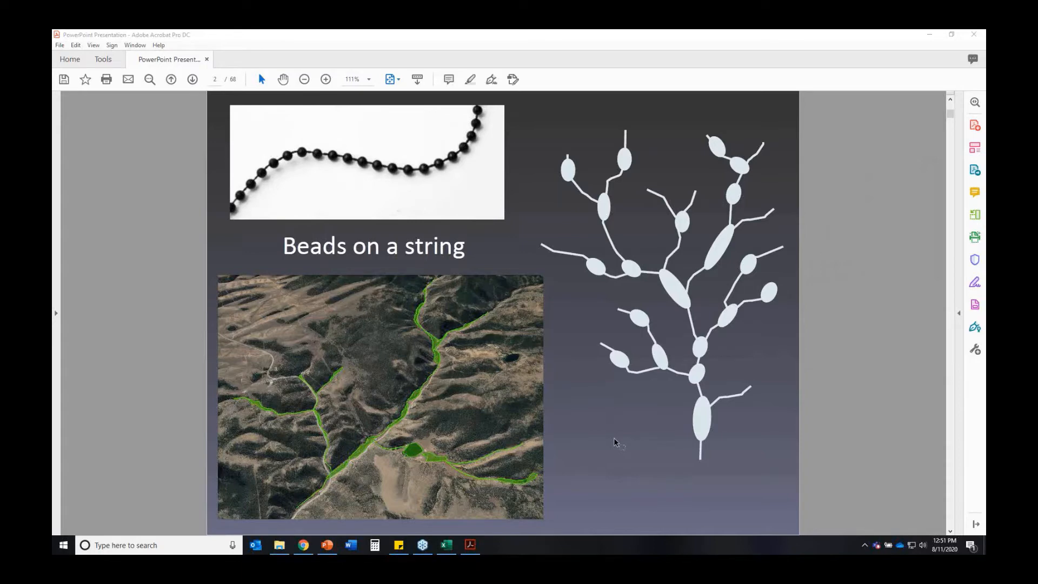
mouse_move(880, 179)
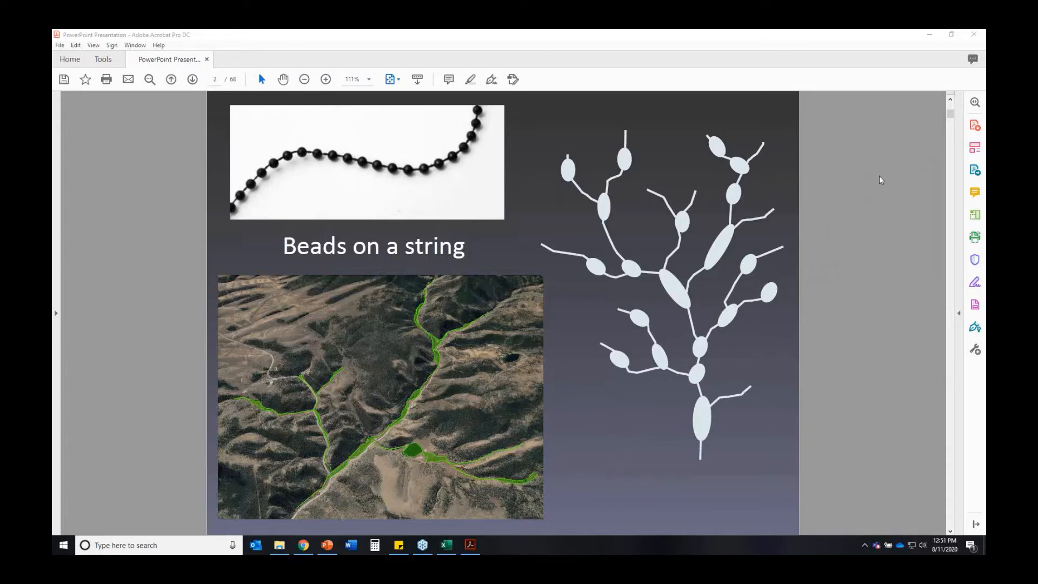
mouse_move(889, 206)
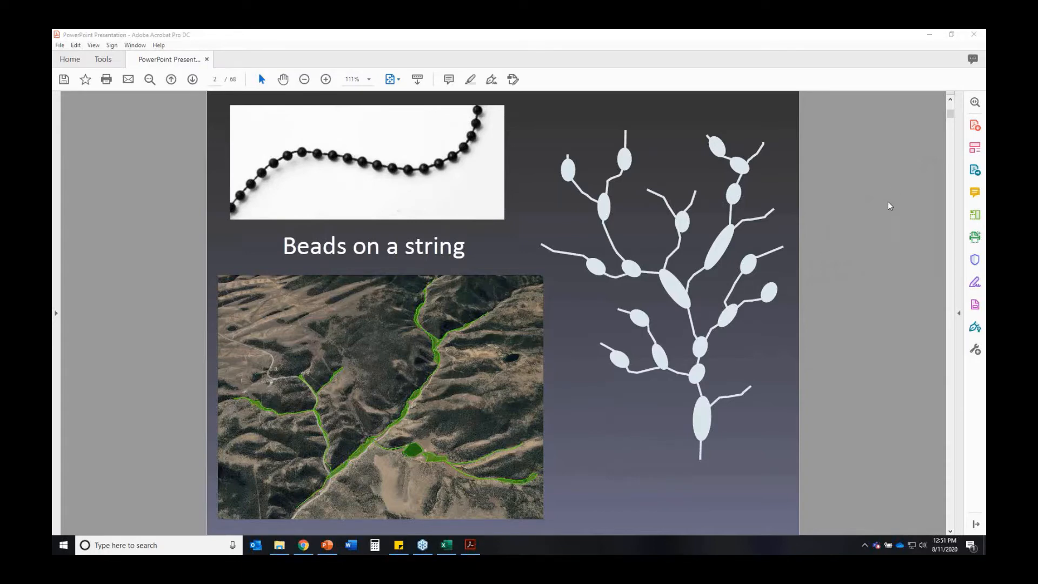
mouse_move(962, 205)
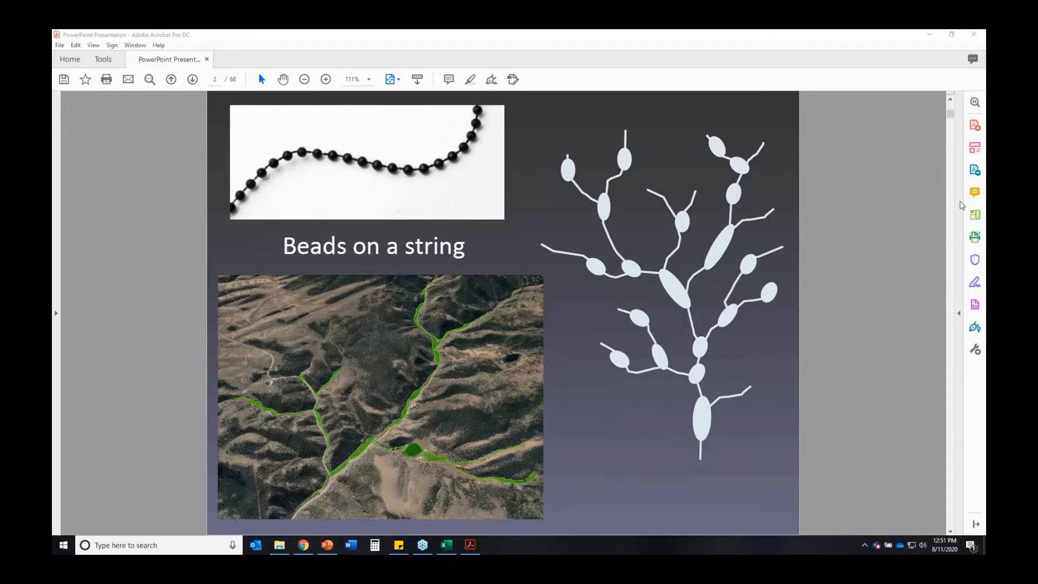
mouse_move(876, 190)
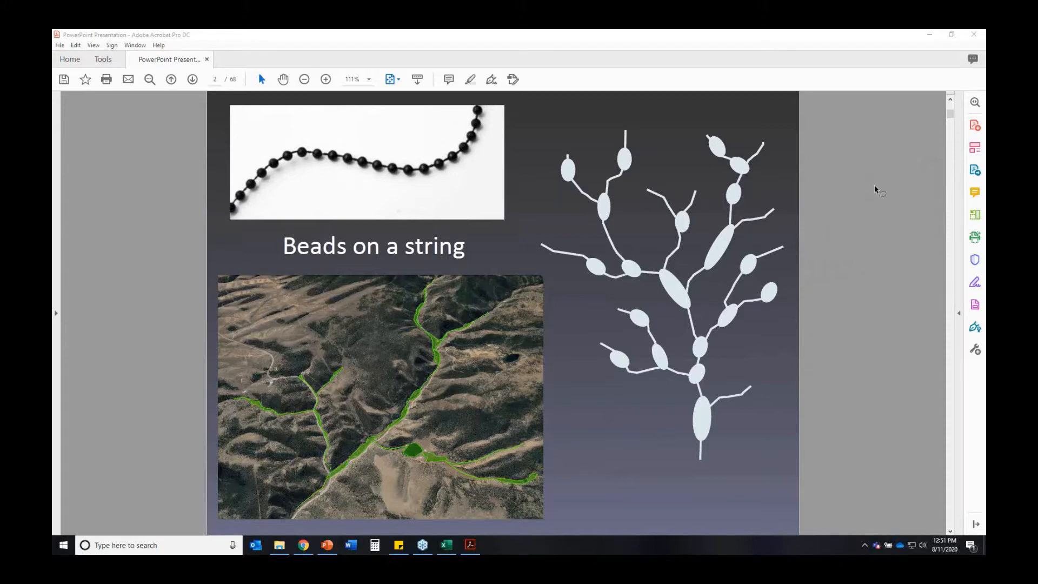
mouse_move(655, 231)
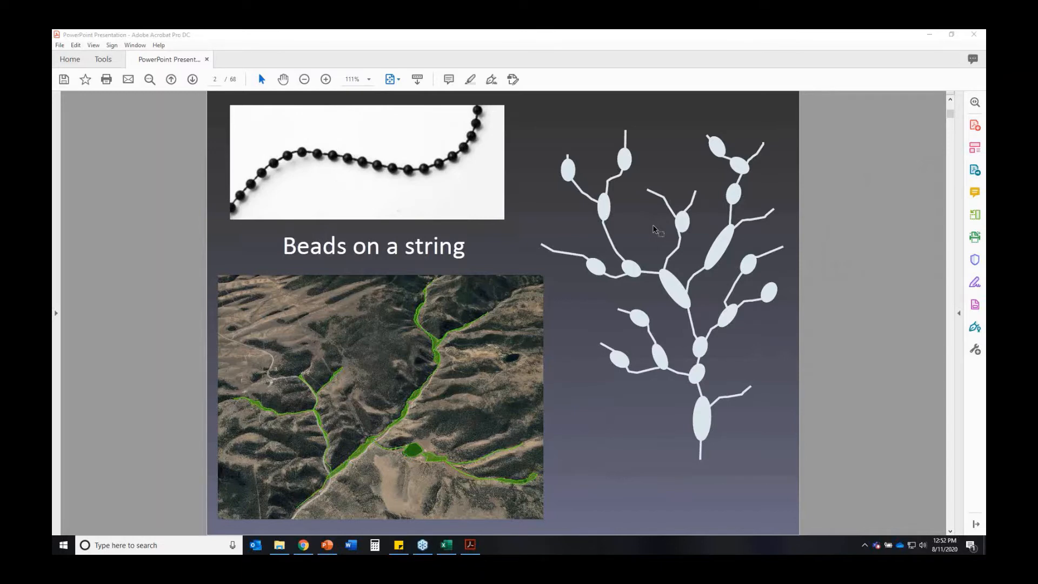
mouse_move(761, 203)
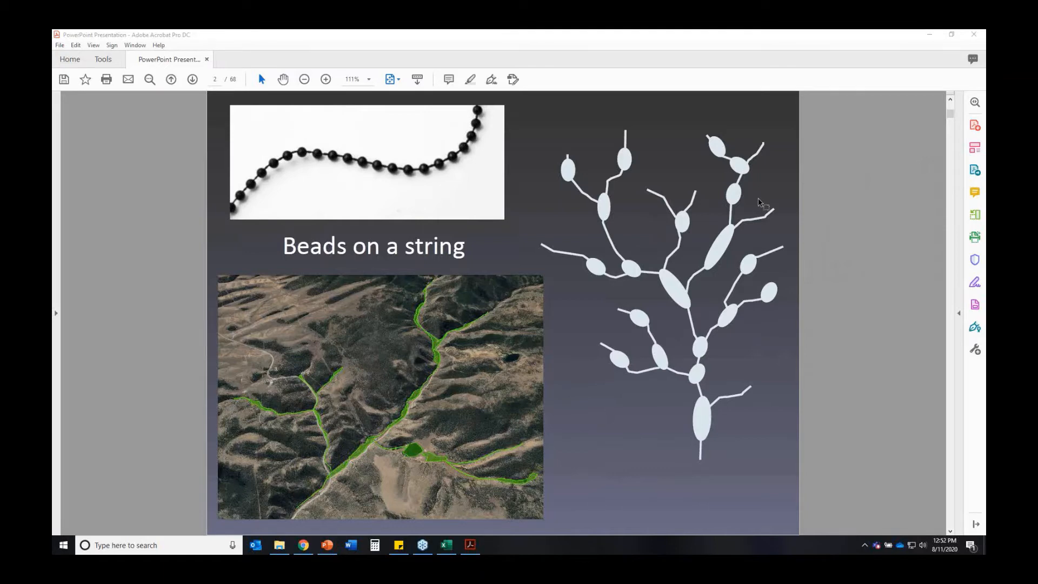
mouse_move(760, 204)
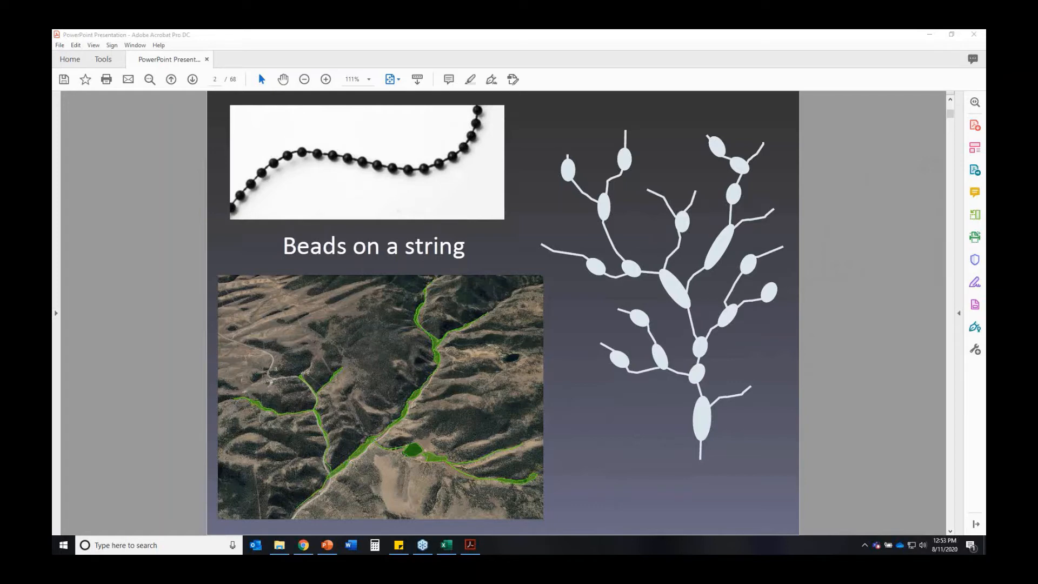
mouse_move(959, 551)
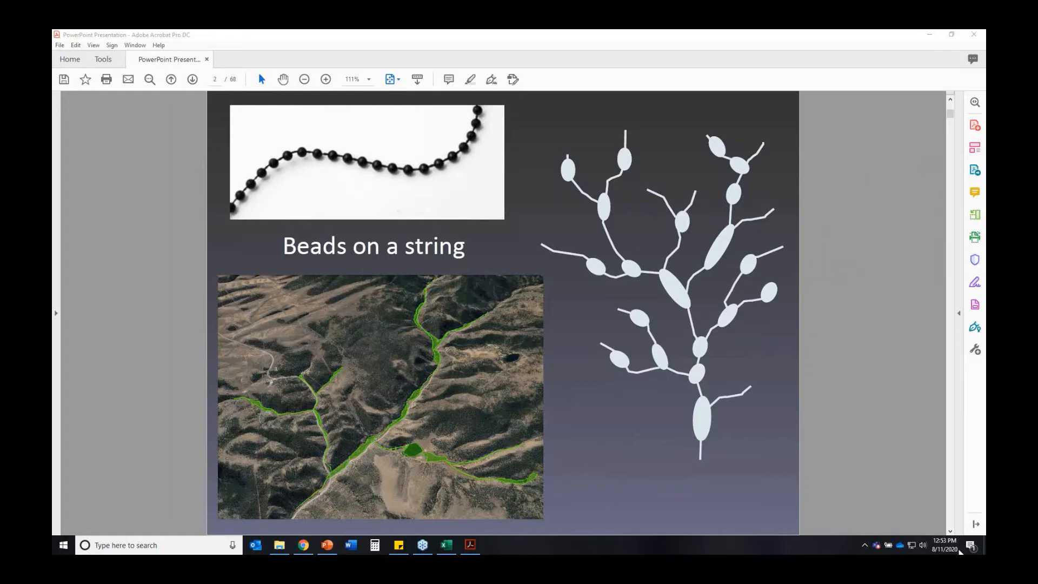
mouse_move(747, 160)
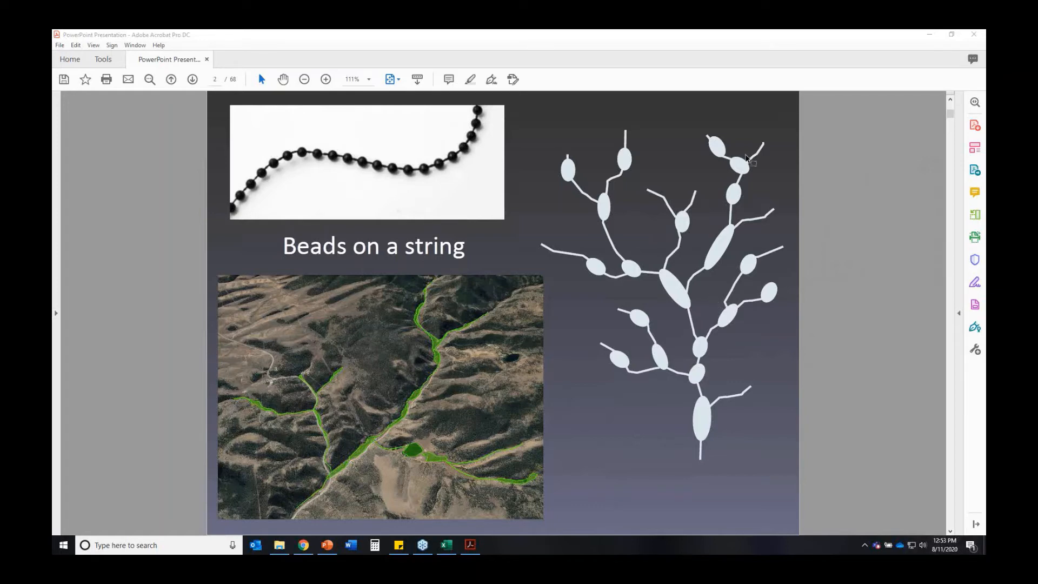
mouse_move(818, 113)
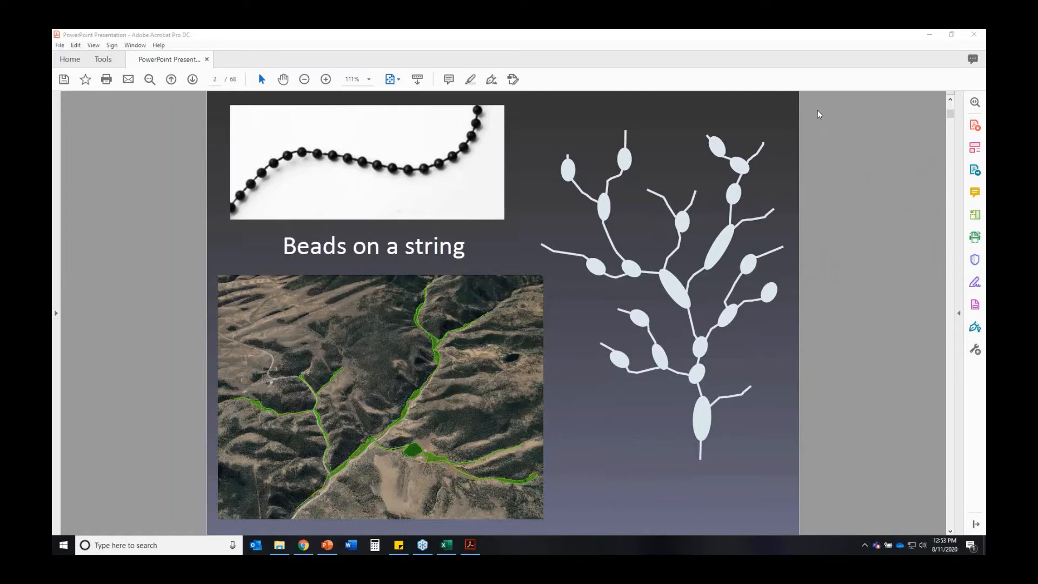
mouse_move(833, 102)
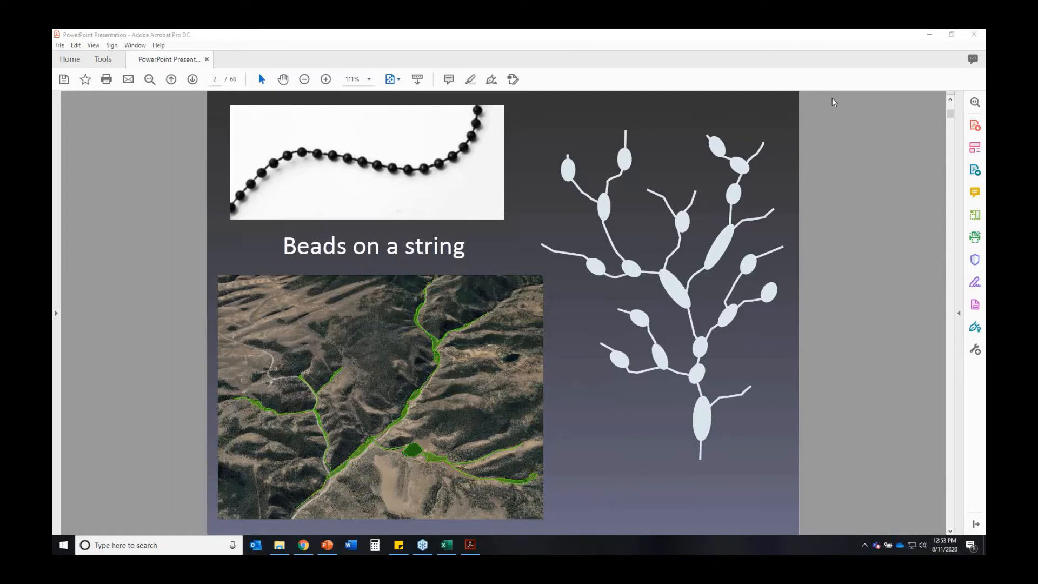
mouse_move(771, 47)
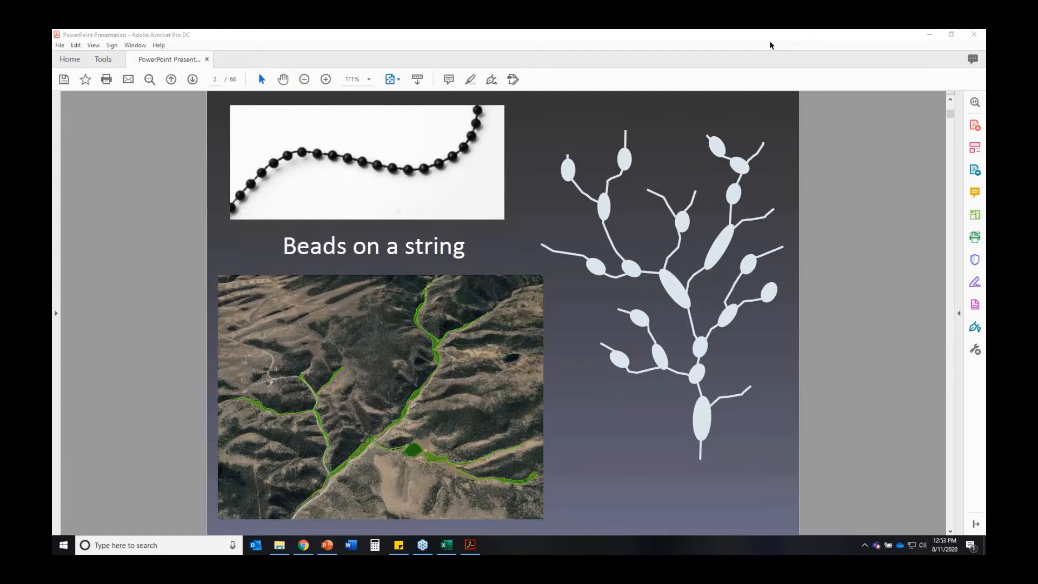
mouse_move(605, 451)
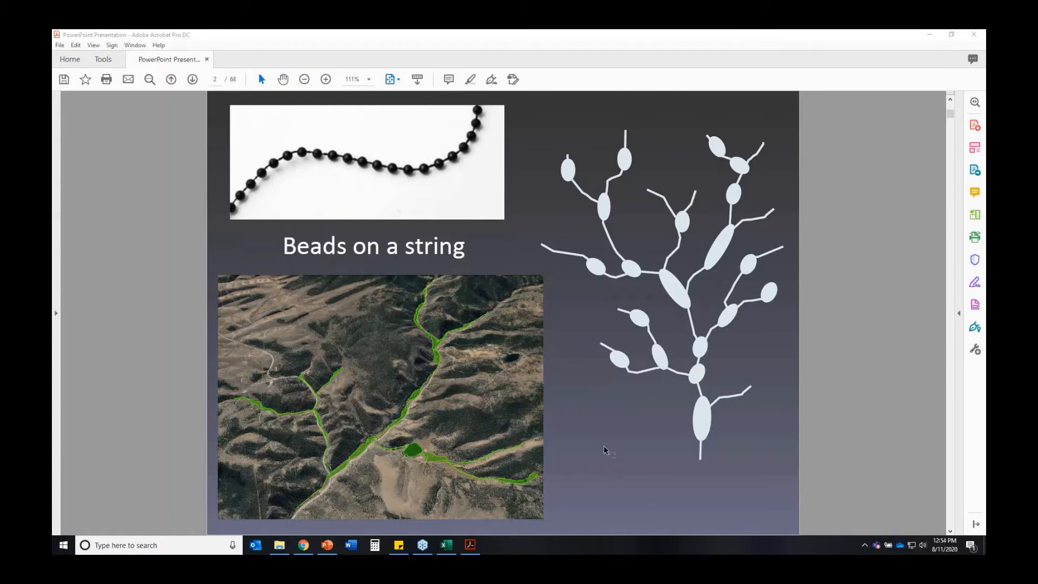
mouse_move(629, 375)
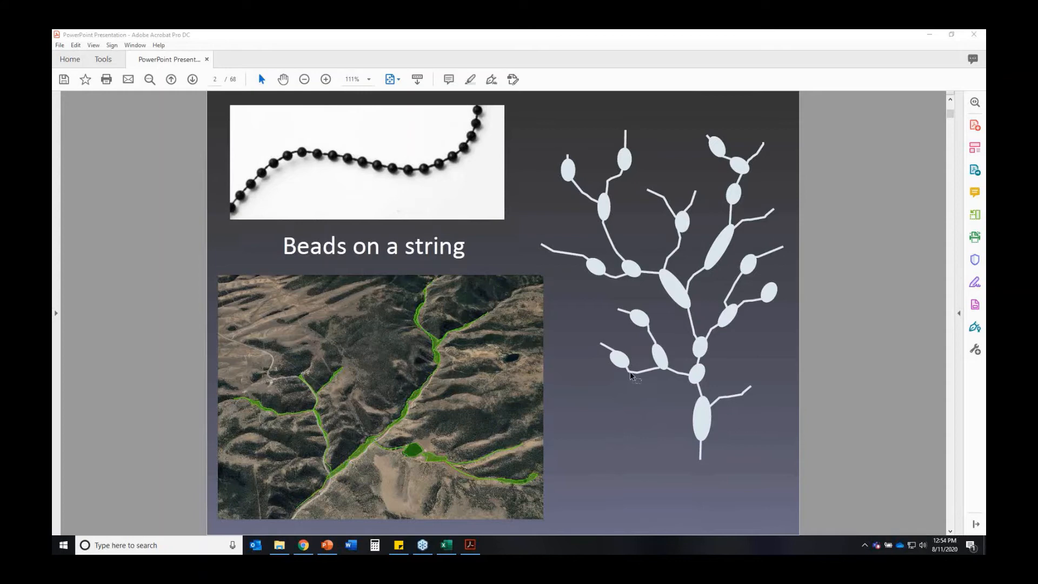
mouse_move(592, 412)
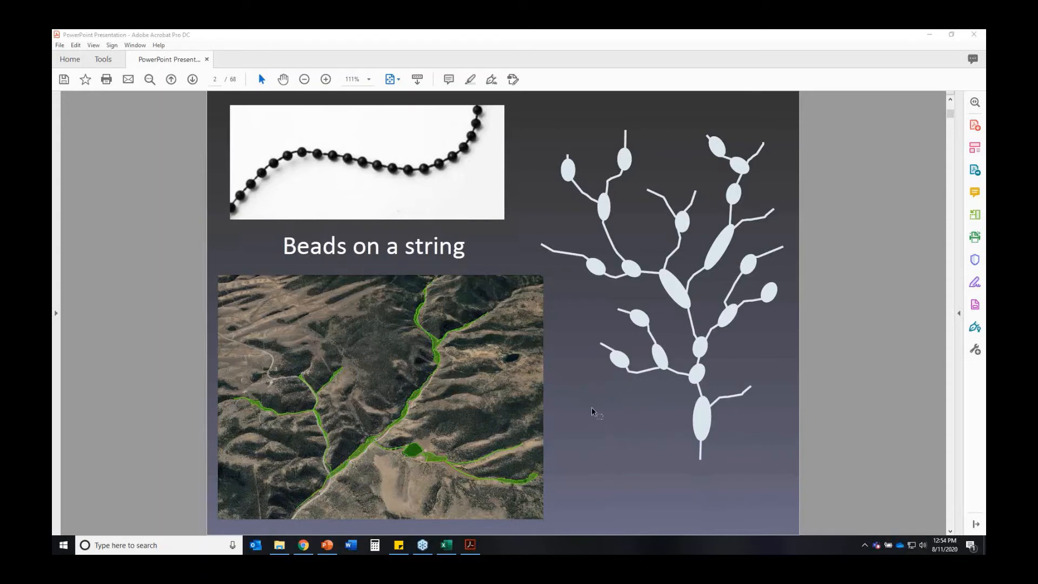
mouse_move(582, 405)
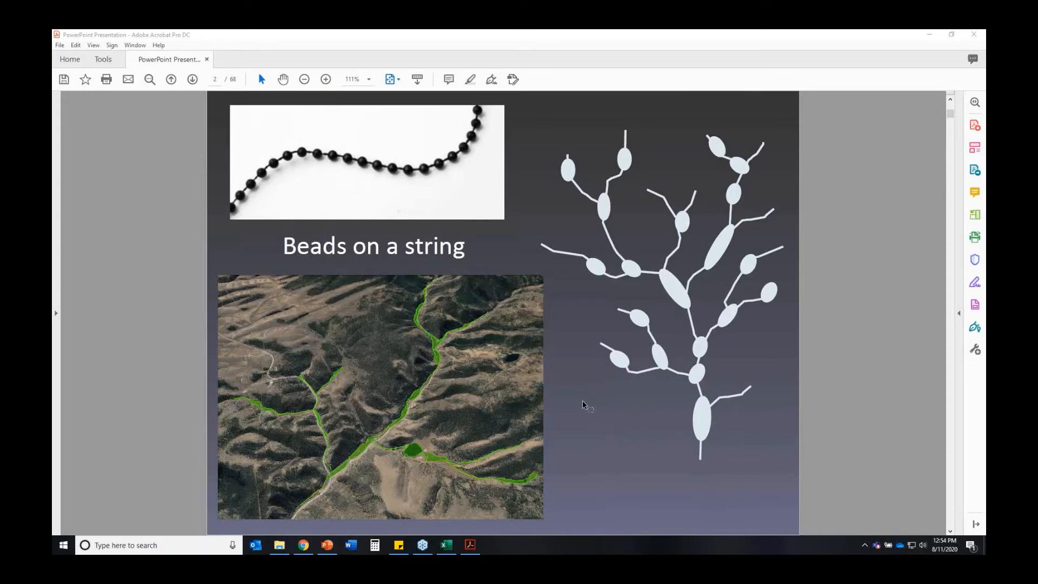
mouse_move(629, 341)
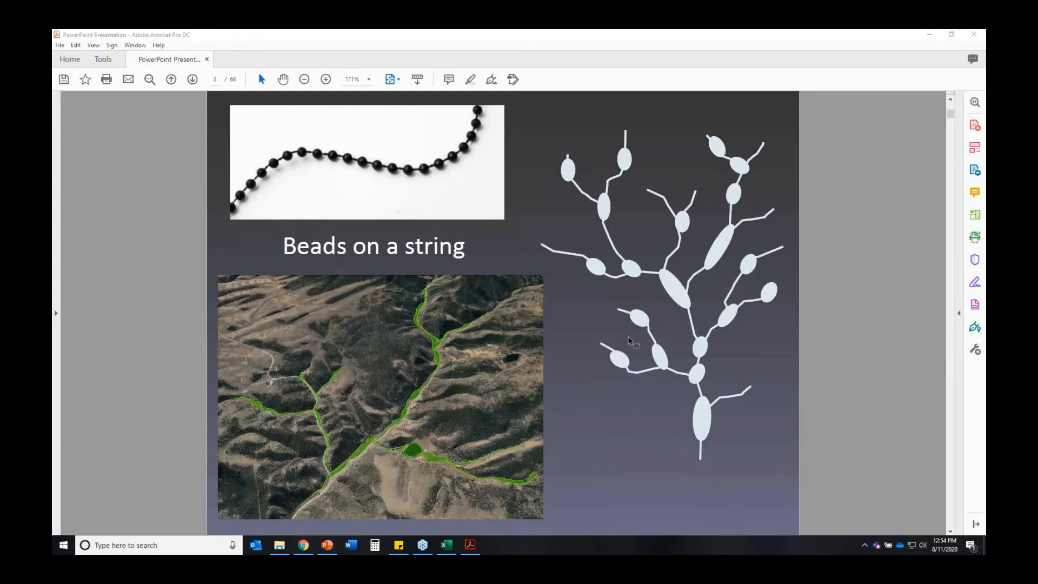
mouse_move(608, 318)
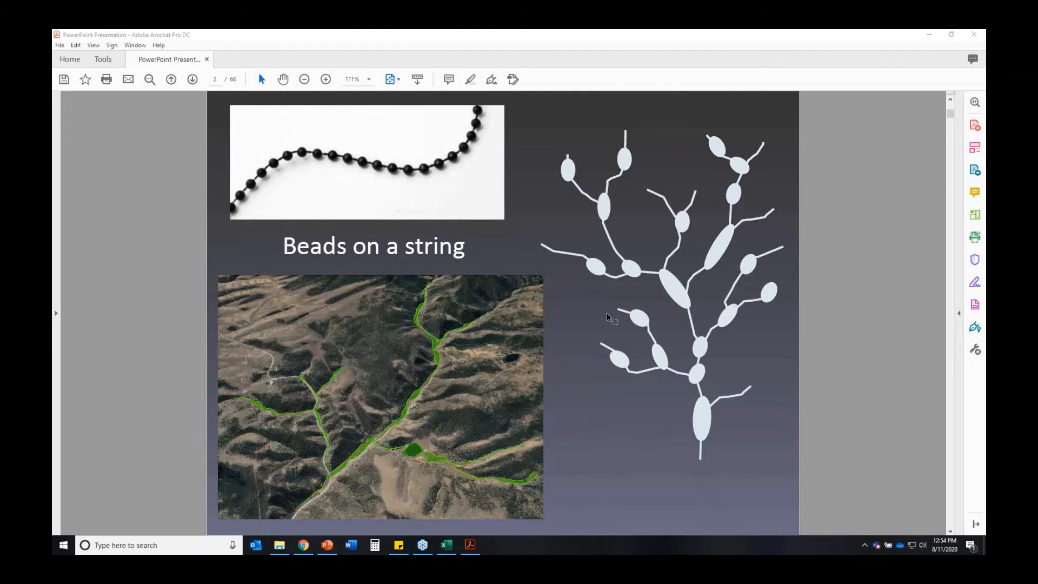
mouse_move(507, 266)
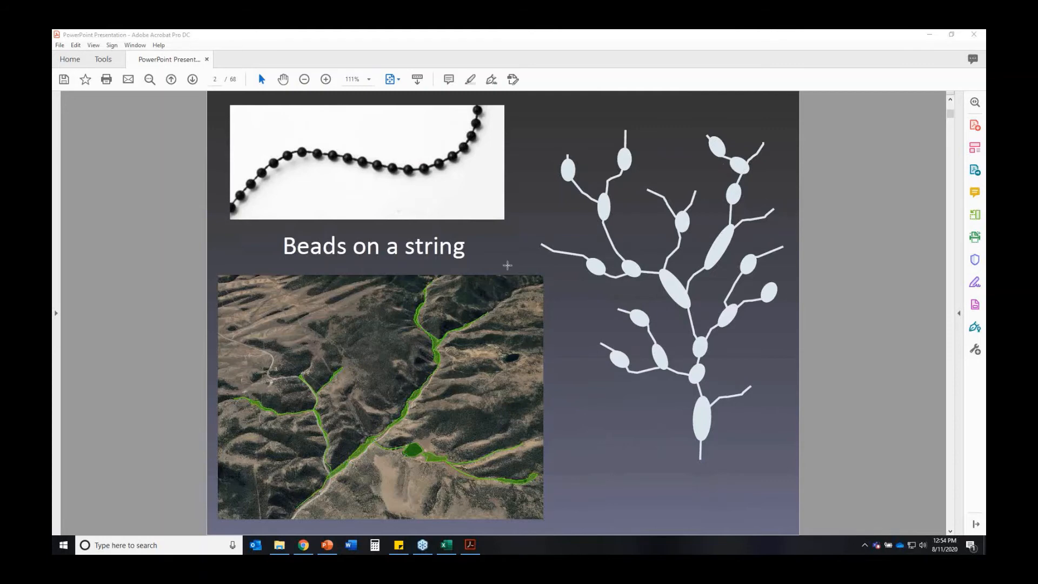
mouse_move(879, 135)
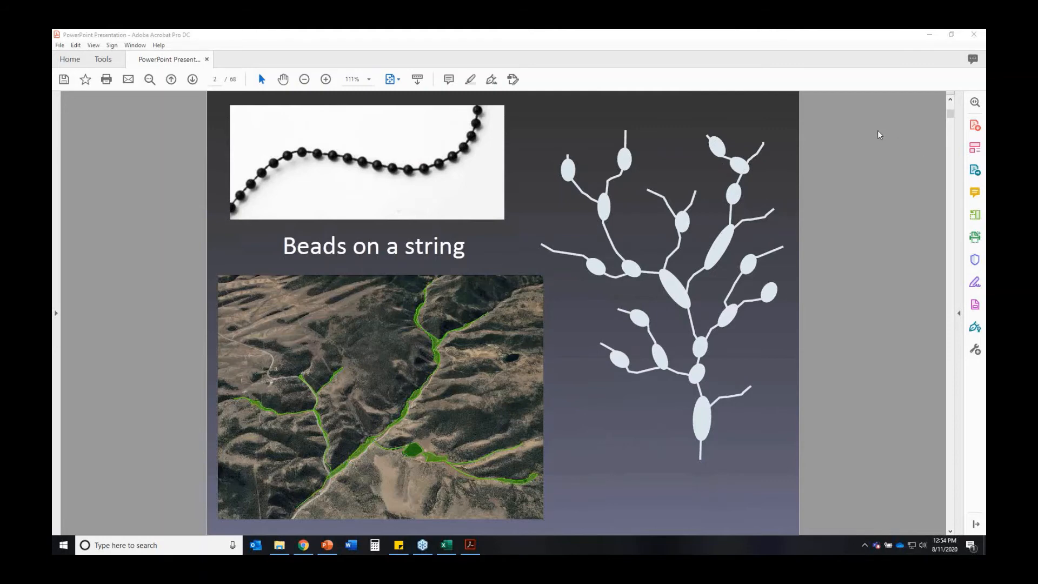